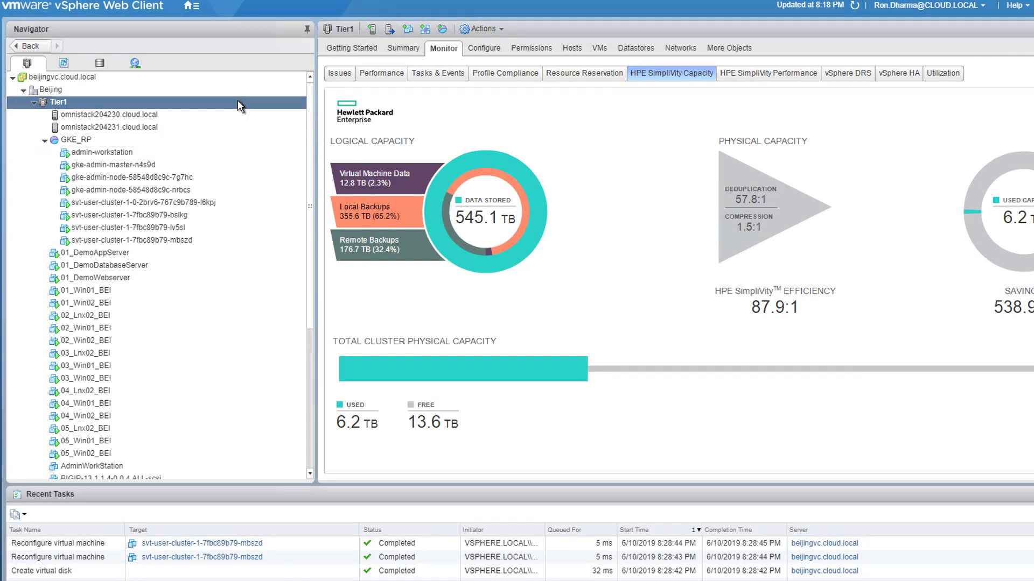
Navigate to the Tier1 cluster and view the GKE_RP resource pool summary.
left_click(111, 127)
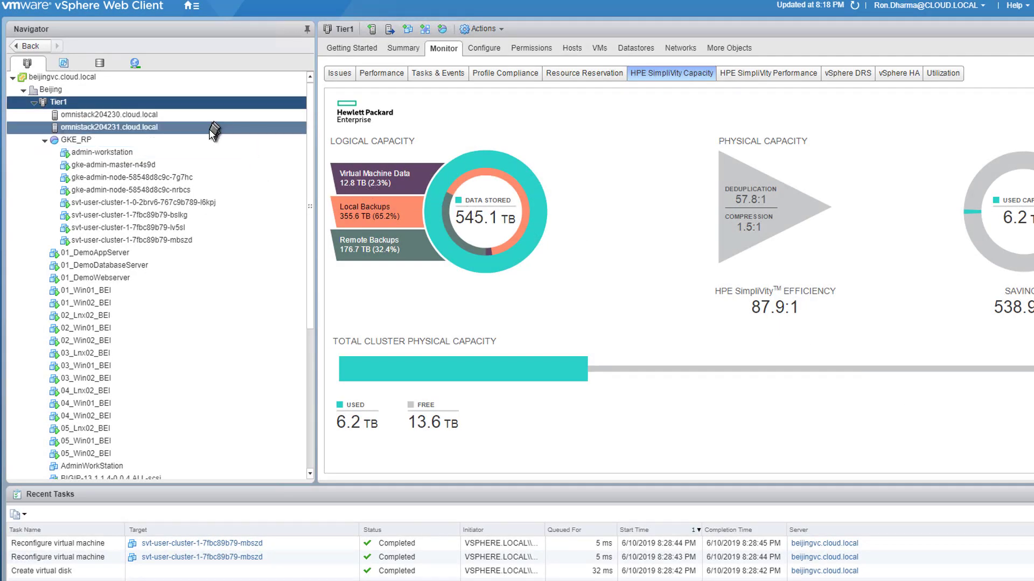
left_click(77, 139)
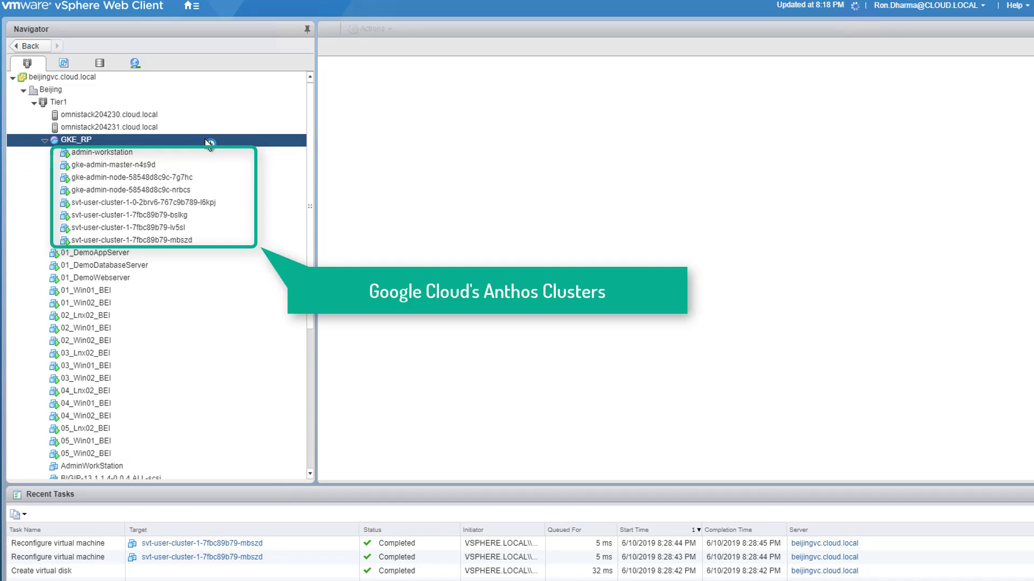
left_click(75, 138)
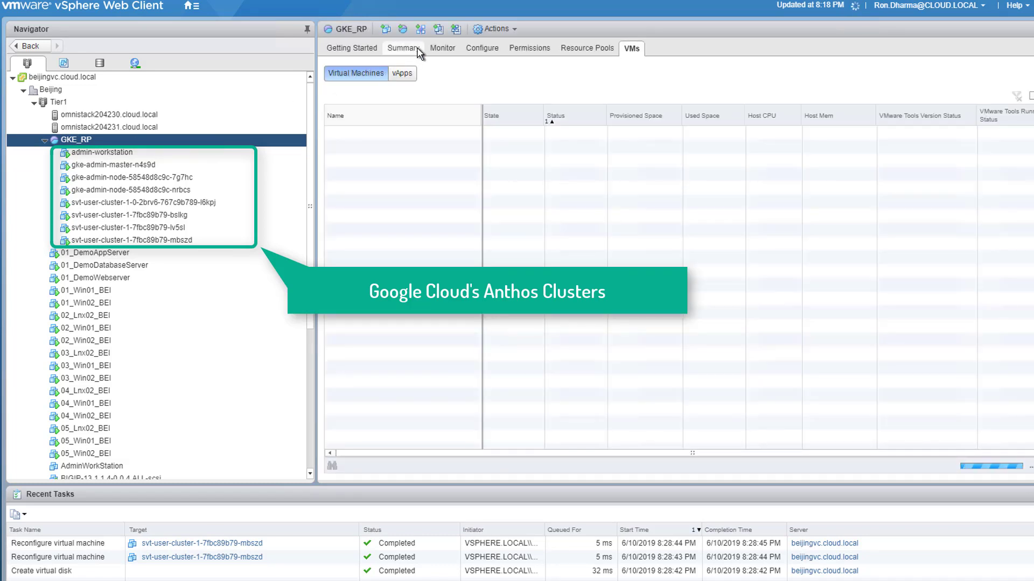
left_click(404, 47)
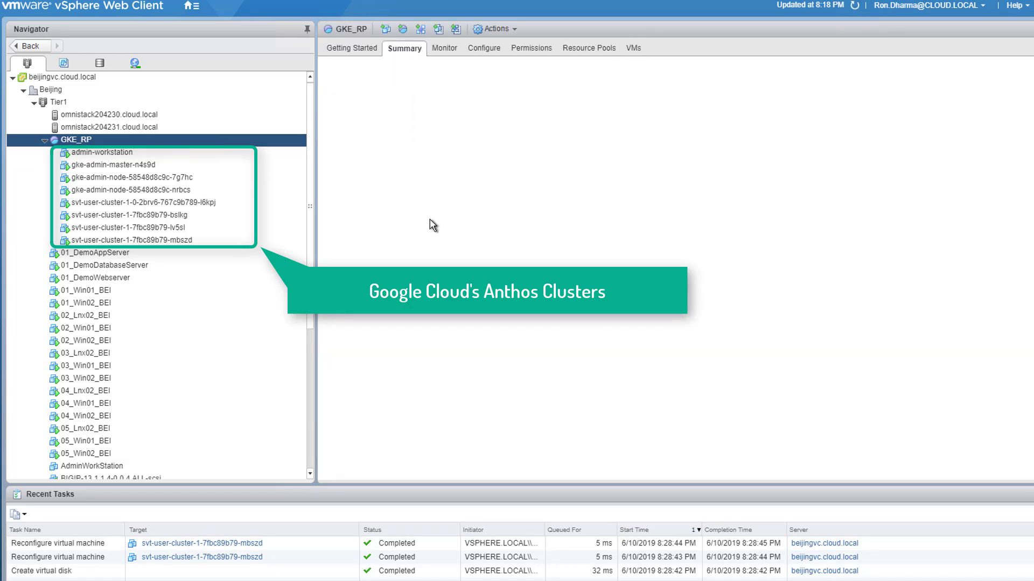
Select the 01_DemoAppServer VM and show its HPE SimpliVity Search Backups view.
left_click(86, 316)
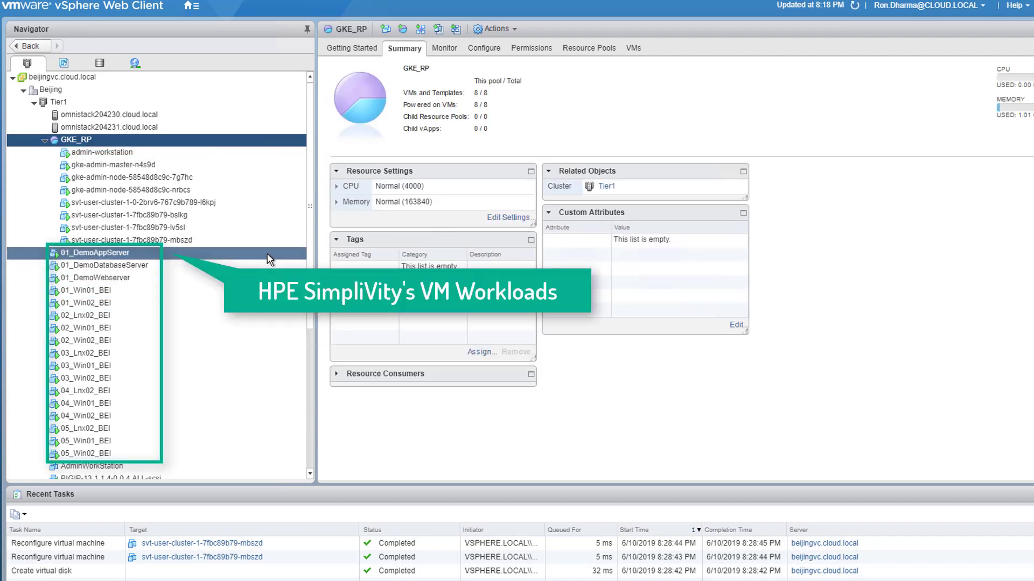
left_click(100, 252)
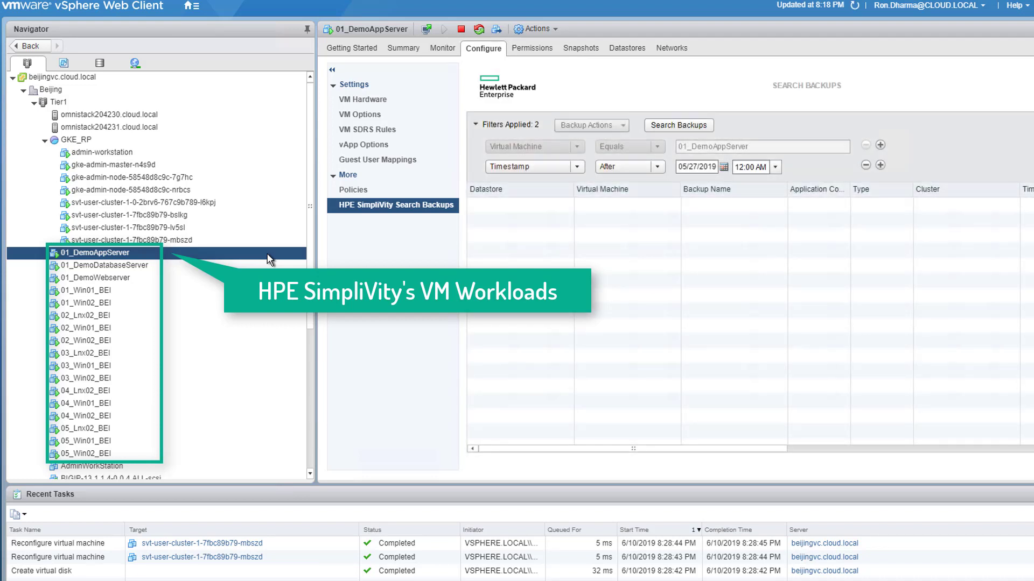
Show the All HPE SimpliVity Actions submenu for 01_DemoAppServer (backup, clone, move).
right_click(95, 252)
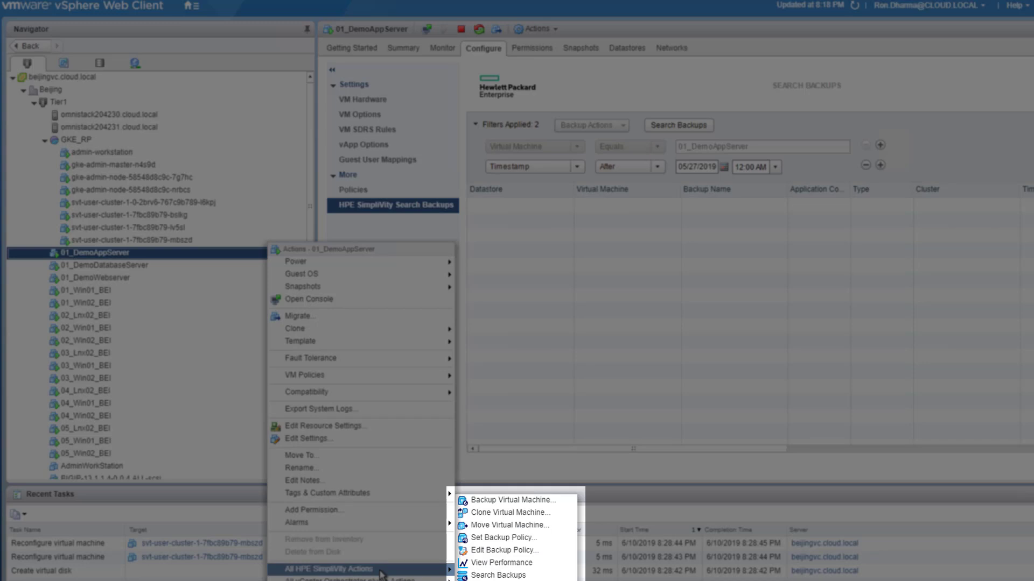
mouse_move(409, 569)
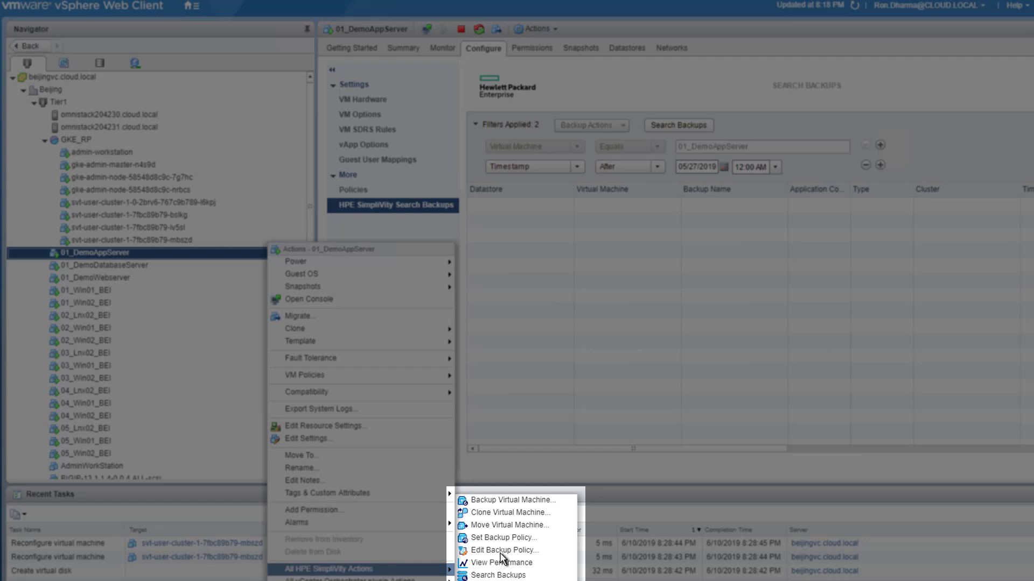
mouse_move(503, 538)
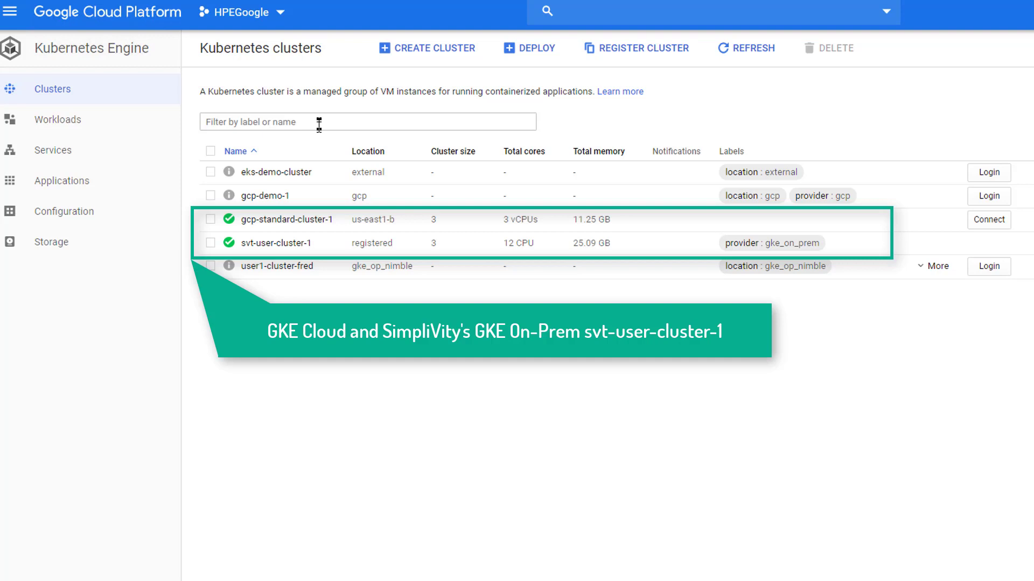
Go to Kubernetes Engine Services and view svt-wordpress-1-wordpress-svc with endpoint 10.20.8.78:80.
left_click(58, 119)
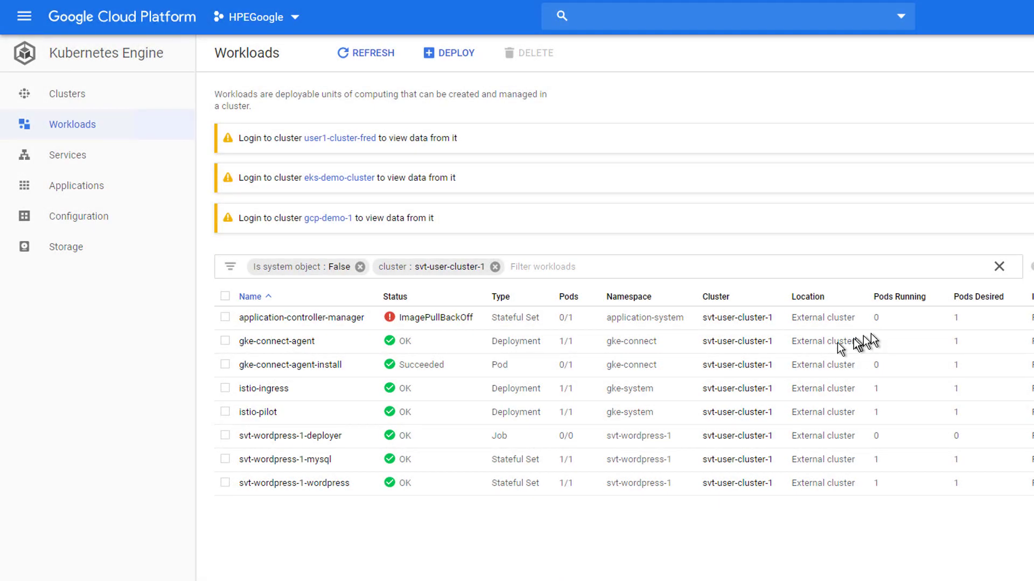
mouse_move(82, 193)
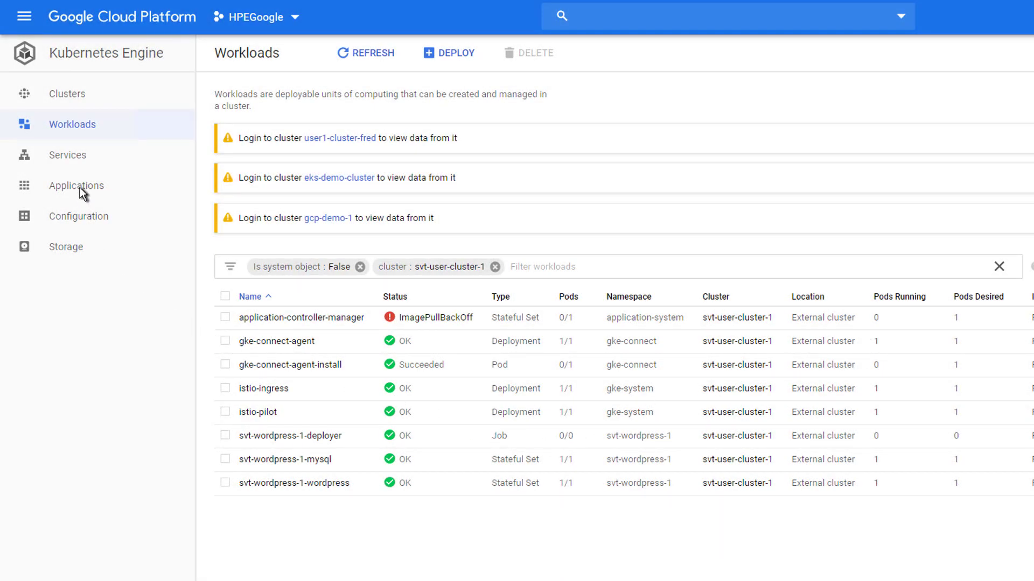
left_click(77, 186)
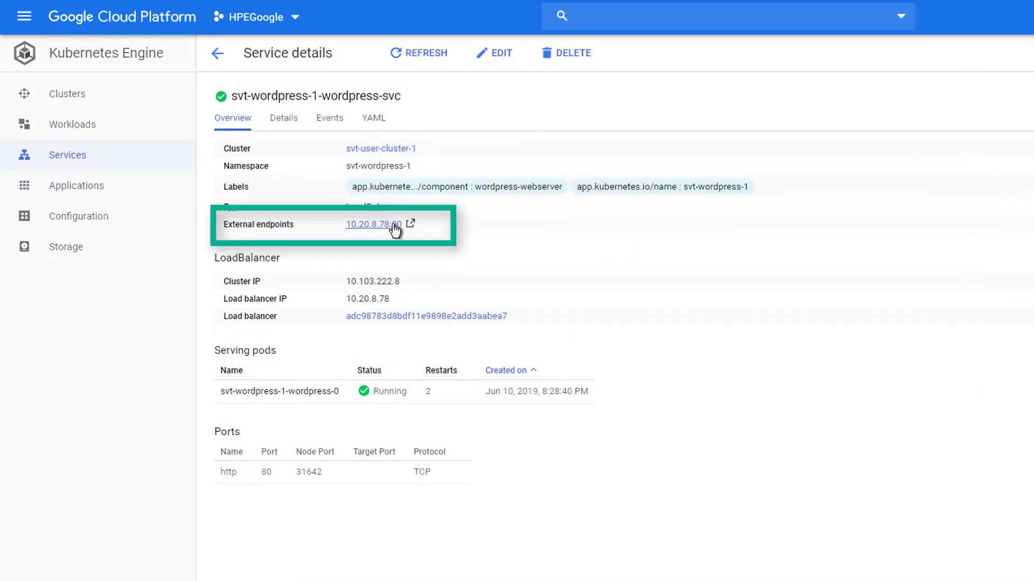
Load the WordPress site at 10.20.8.78:80 and browse its Home and About content.
left_click(373, 224)
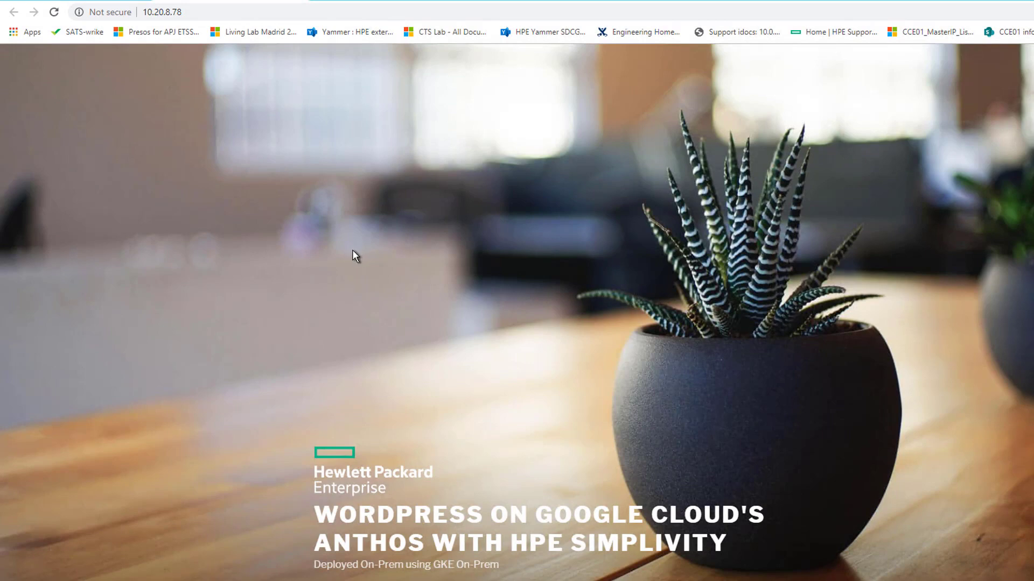
scroll("down", 3)
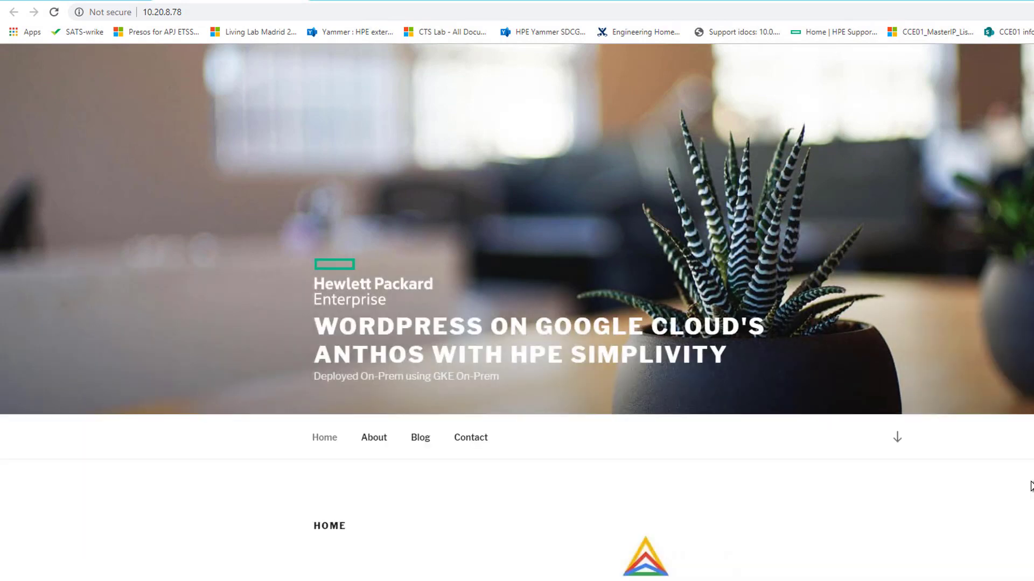
scroll("down", 3)
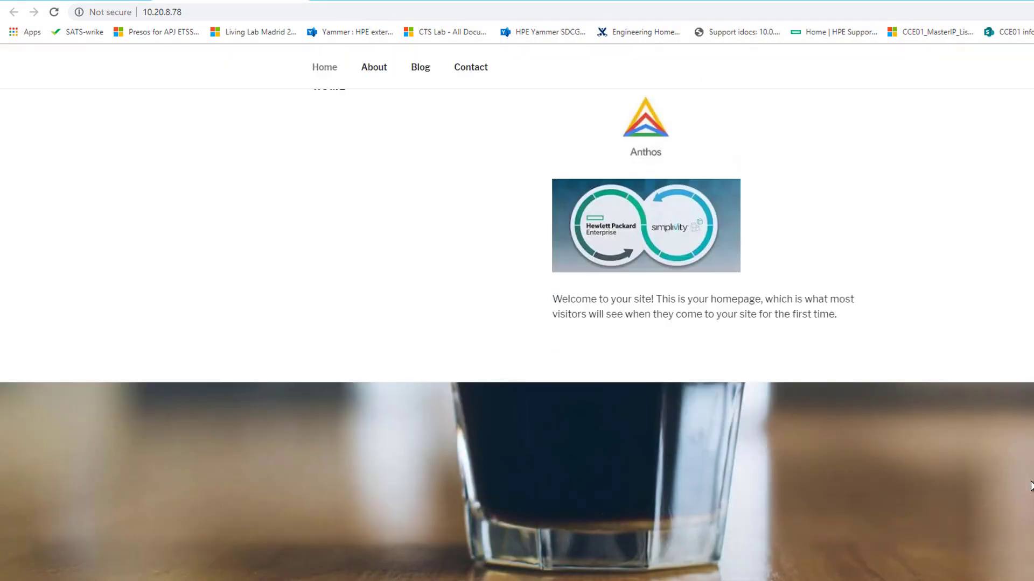
scroll("down", 3)
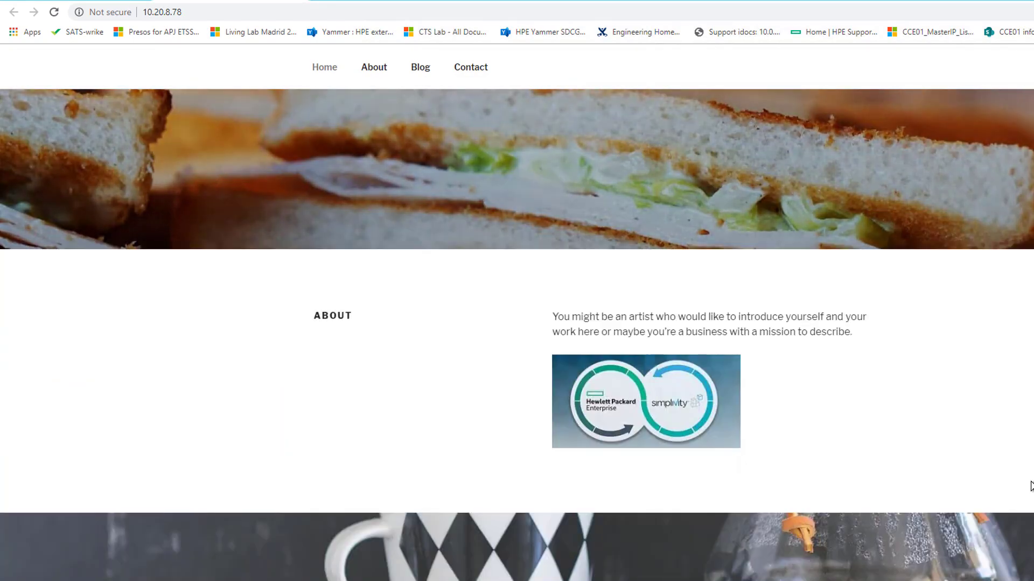
left_click(420, 67)
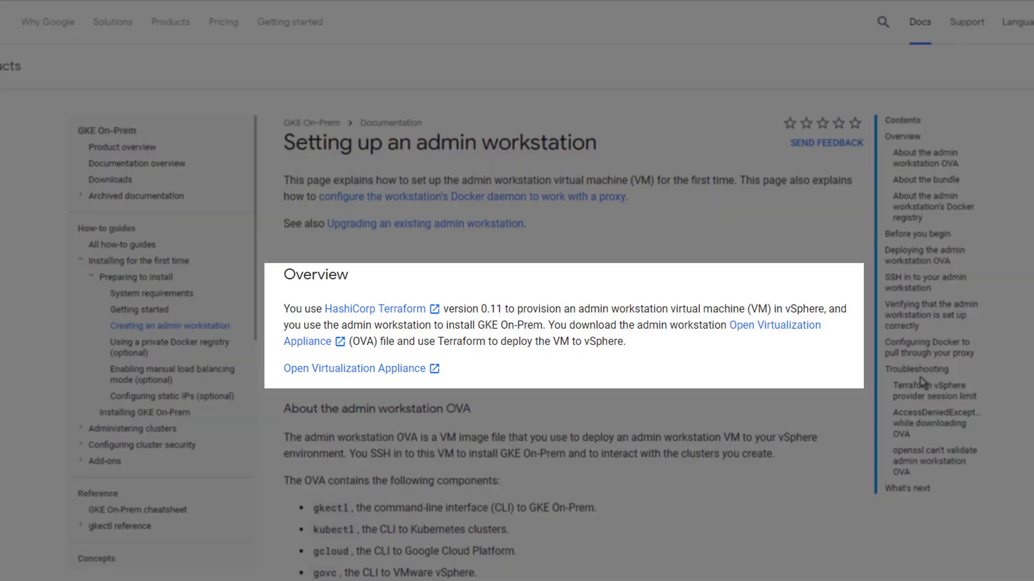
mouse_move(326, 346)
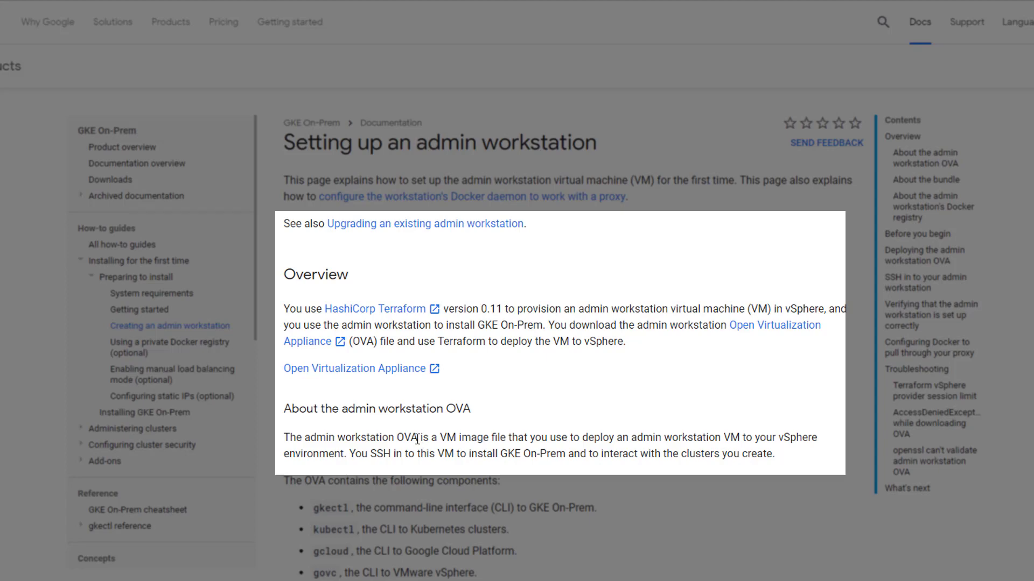
Review the admin workstation OVA section of the docs, then select the admin-workstation VM in vSphere.
scroll("down", 3)
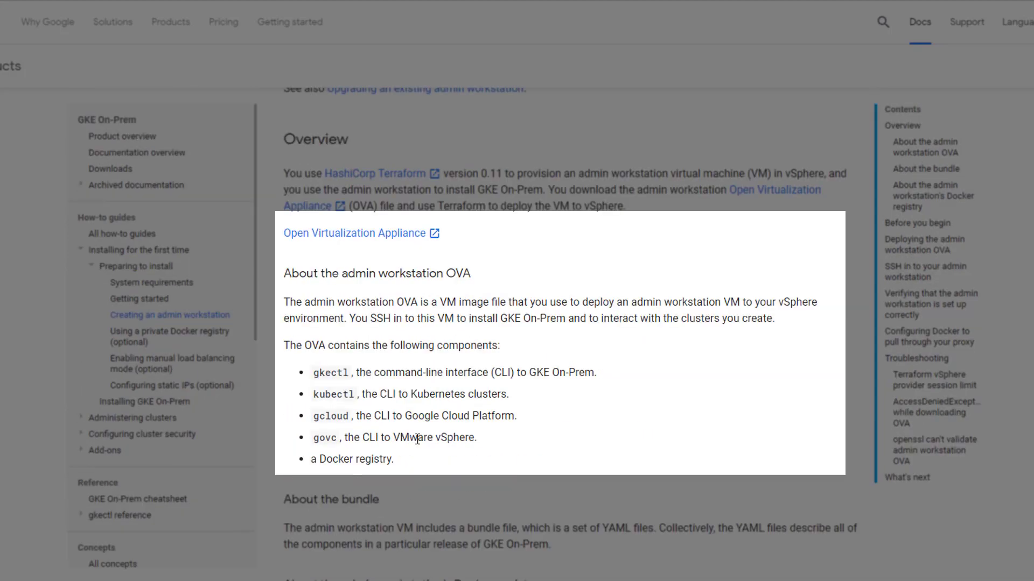
scroll("down", 3)
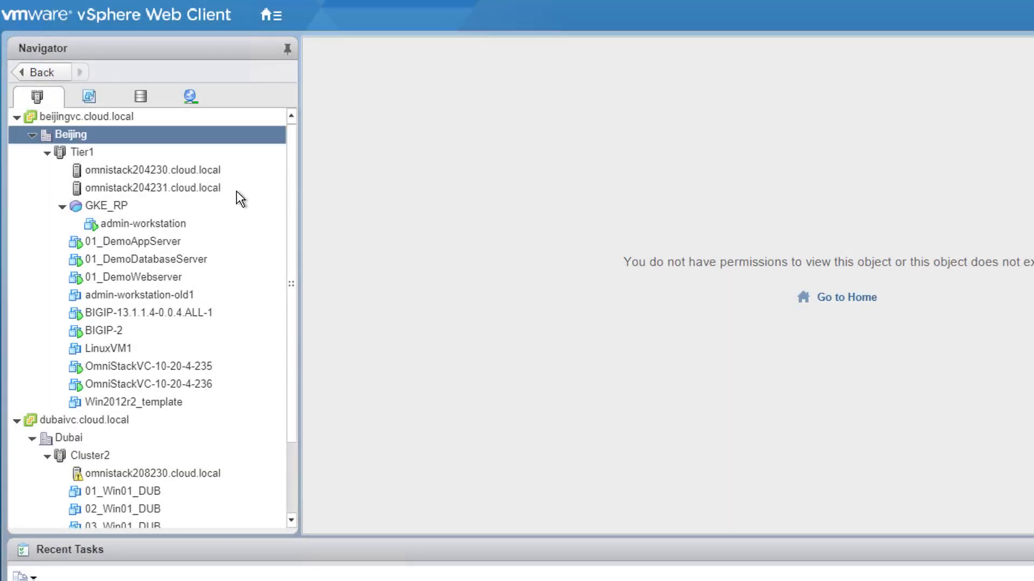
left_click(139, 223)
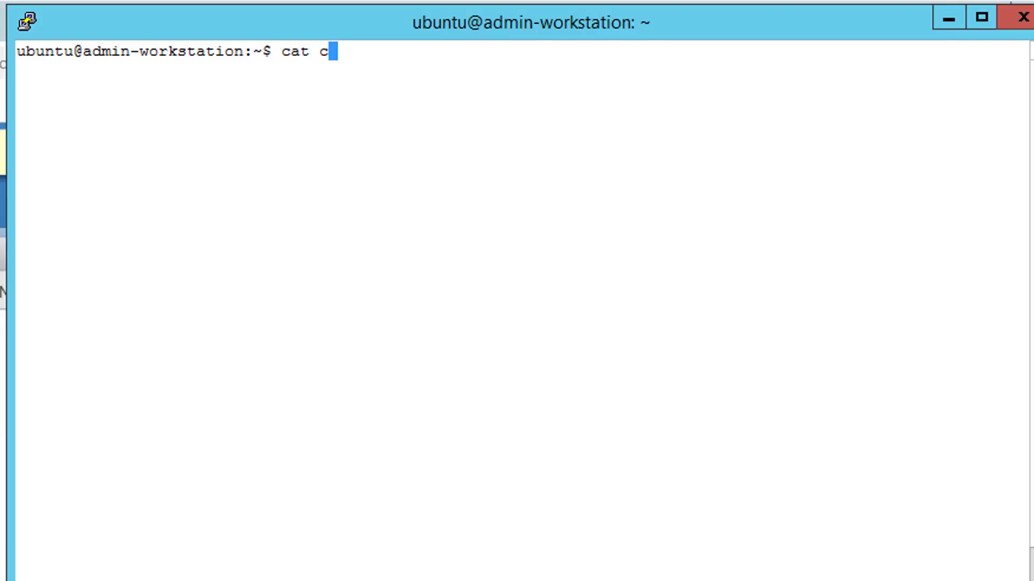
Display config.yaml with cat on the admin workstation and scroll through its contents.
type("onfig.yaml")
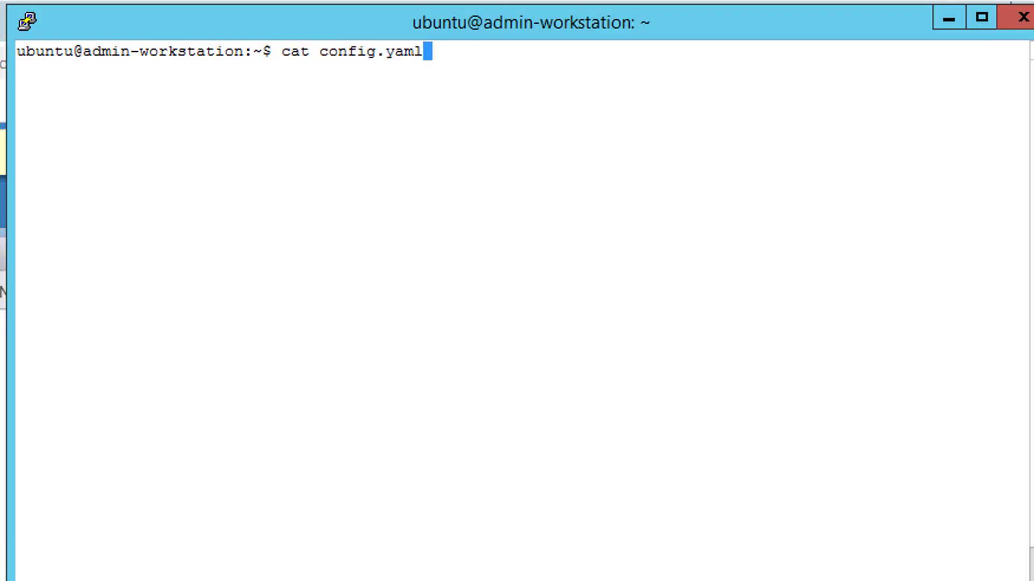
key("Return")
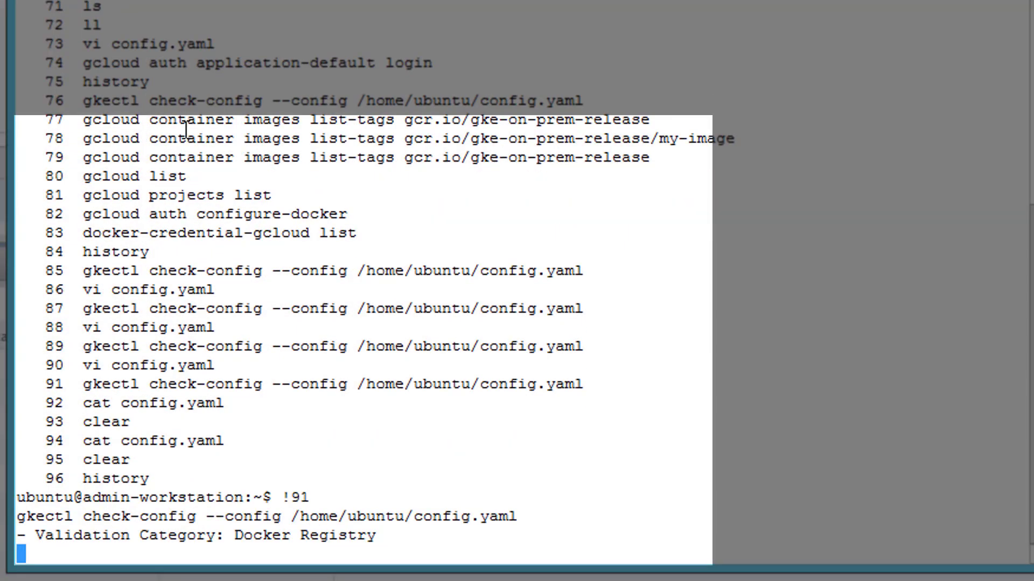
scroll("down", 3)
type("gkectl prepare")
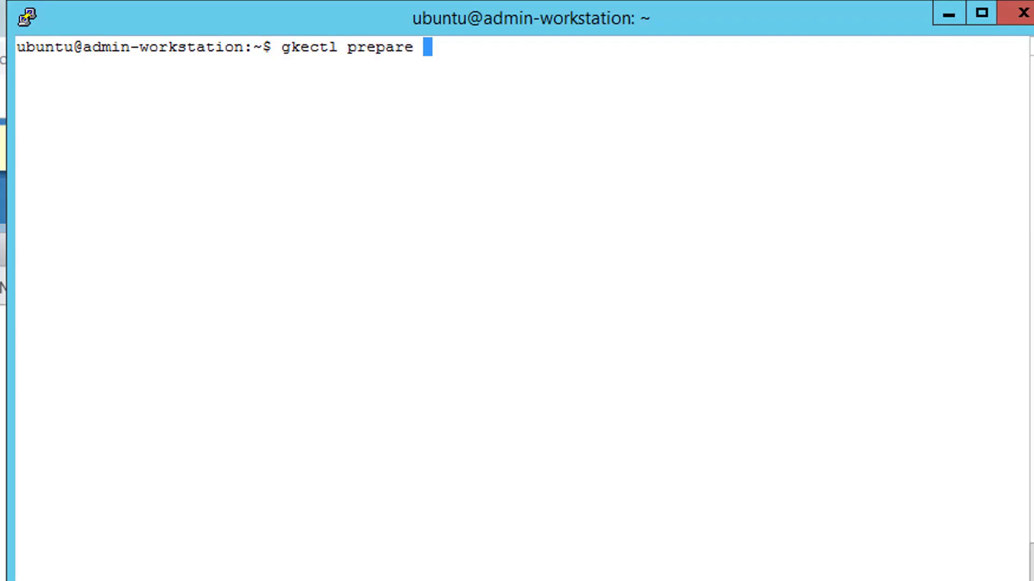
Run gkectl prepare --config ./config.yaml --validate-attestation.
type("--config ./config.yaml")
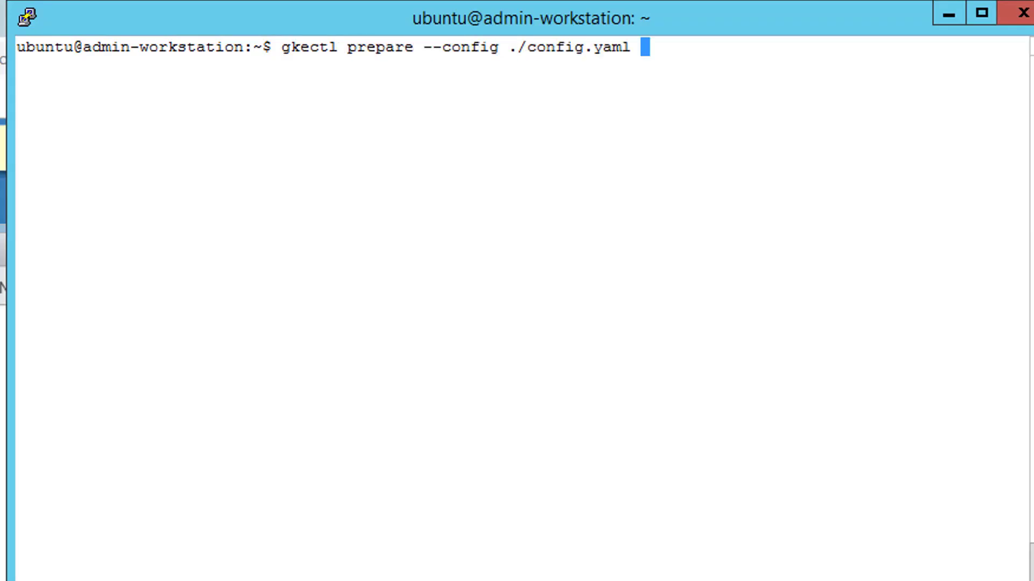
type("--validate-attestation")
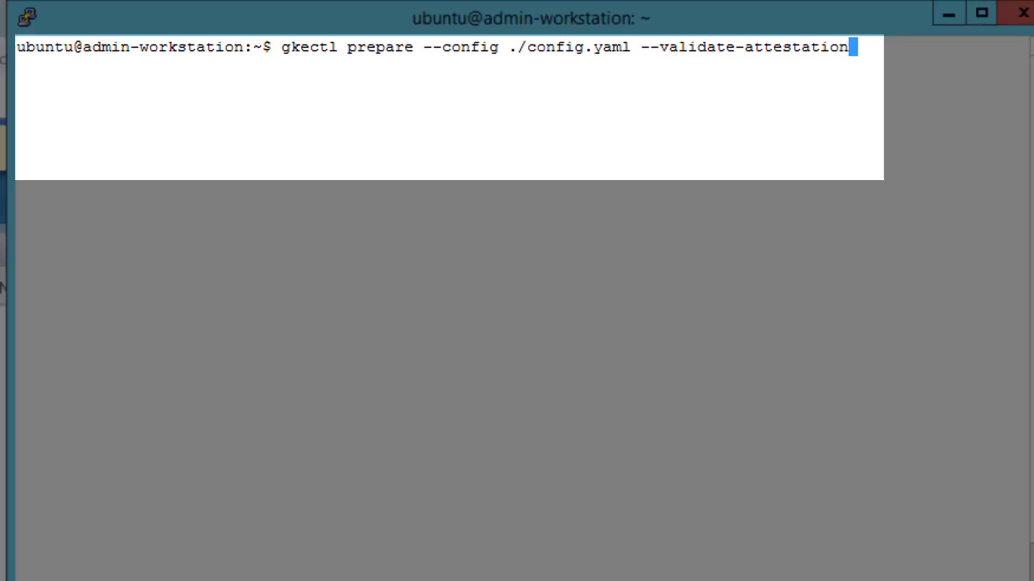
key("Return")
type("gkec")
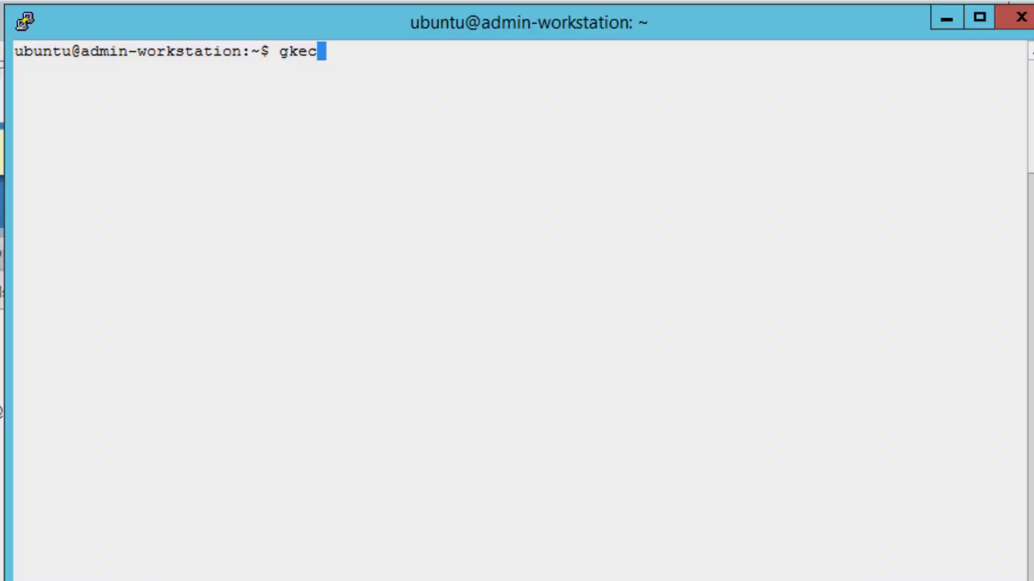
Run gkectl create cluster --config with the cluster configuration file.
type("tl create cluster")
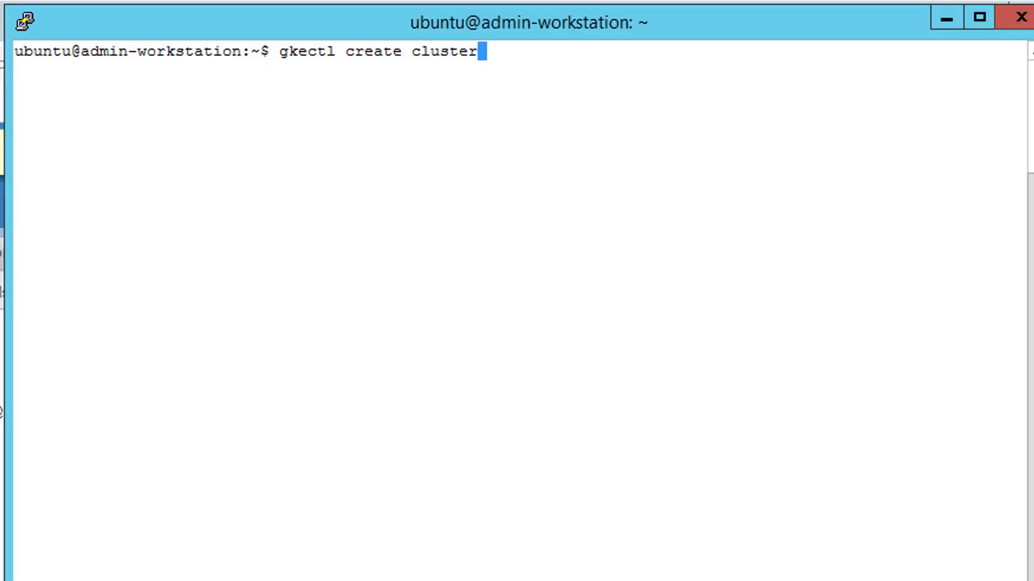
type("--config .")
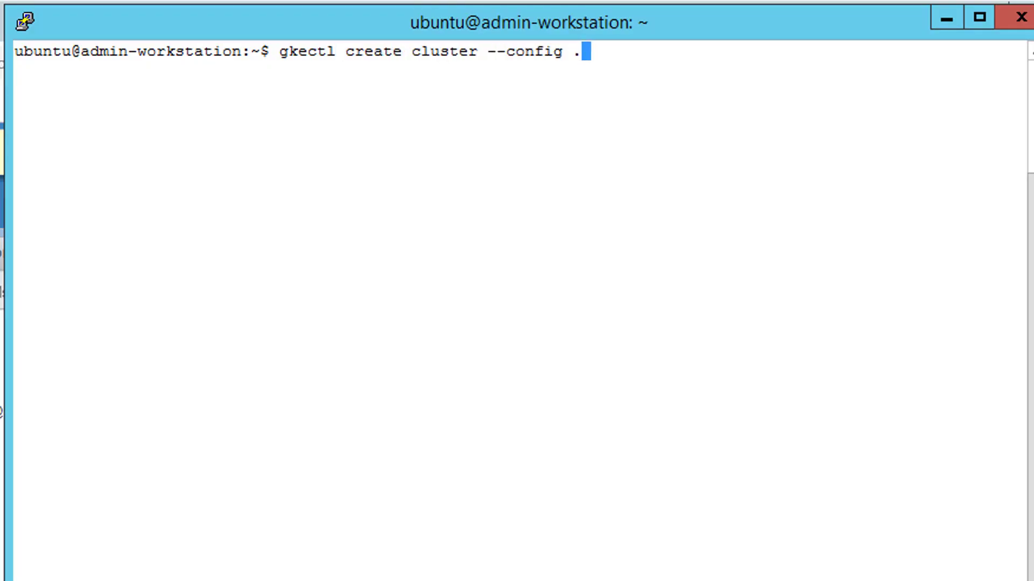
key("Return")
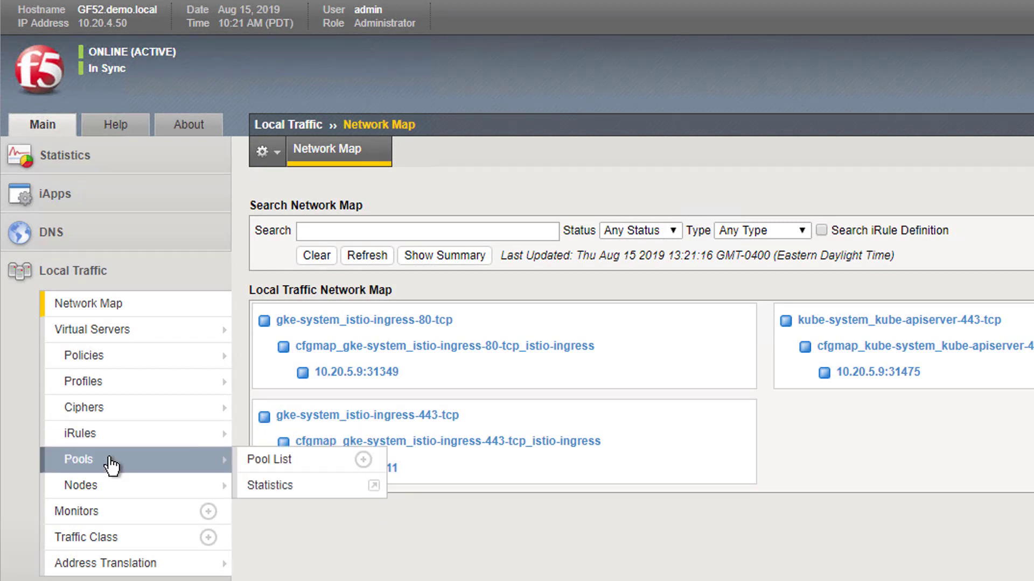
Browse the BIG-IP Local Traffic pool list showing the cluster pools with four node addresses each.
left_click(268, 460)
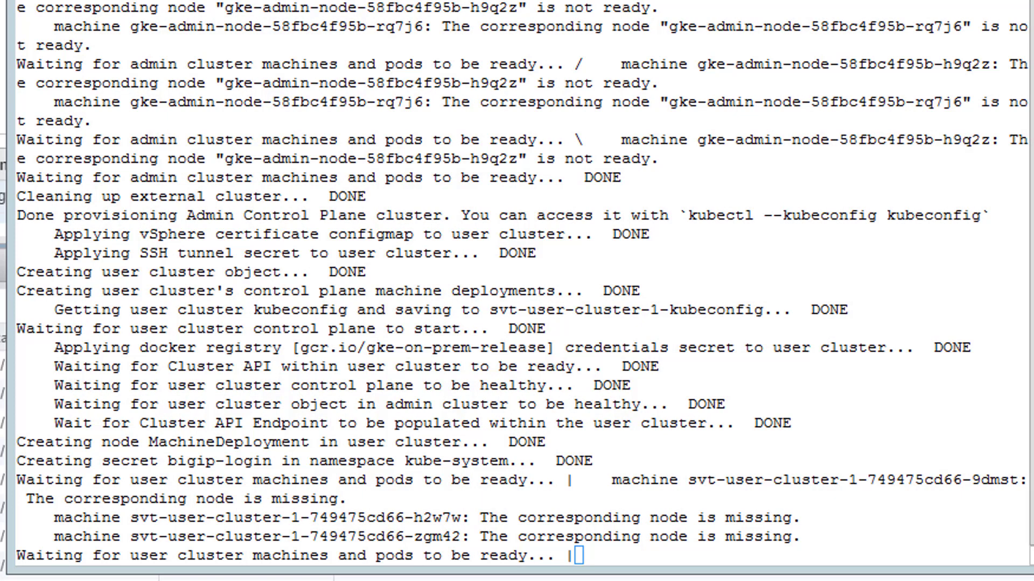
scroll("down", 3)
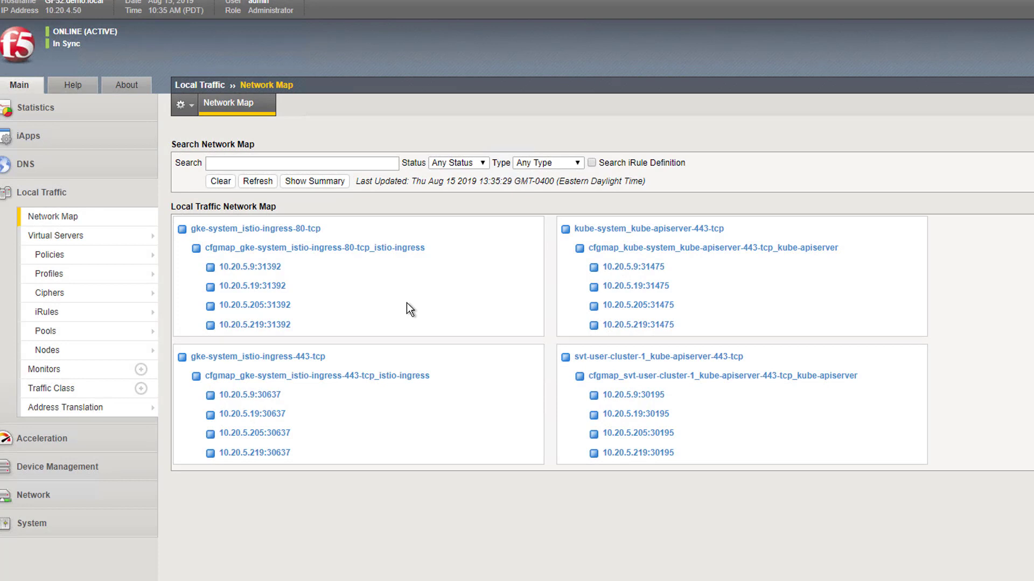
mouse_move(664, 381)
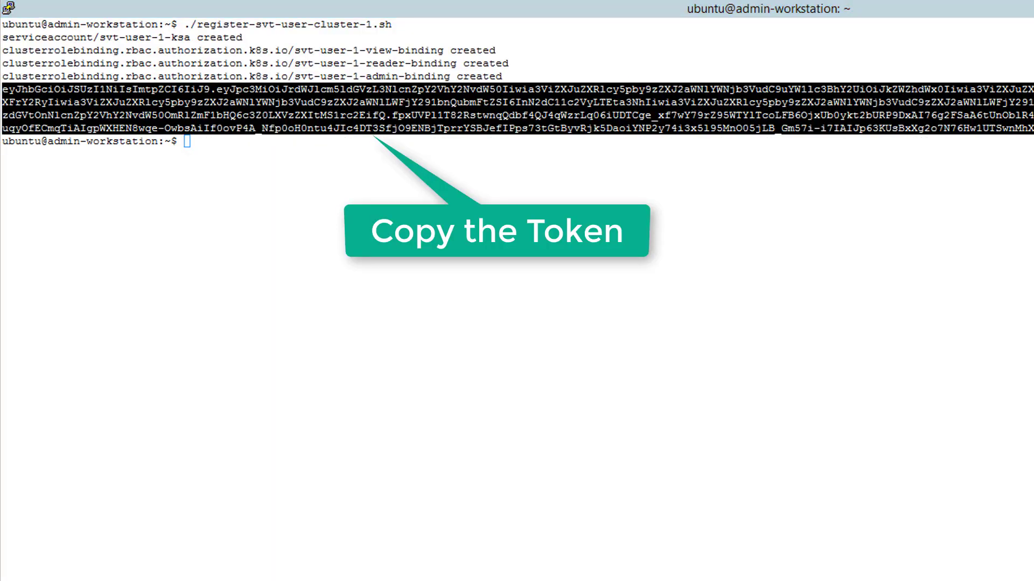
Copy the login token printed by the registration script for svt-user-cluster-1.
left_click(969, 166)
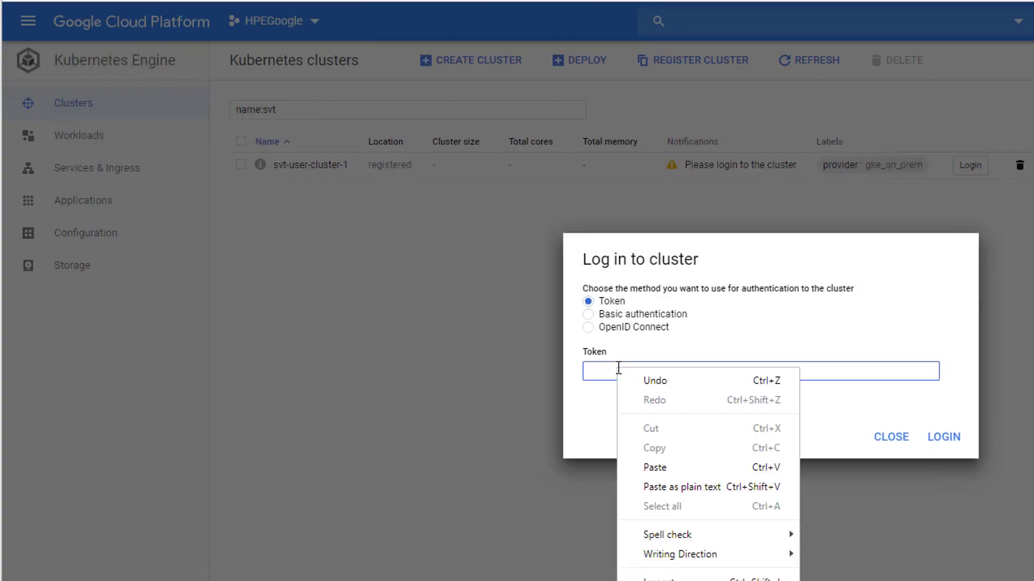
Paste the token, log in to svt-user-cluster-1 and view its Storage details.
left_click(653, 468)
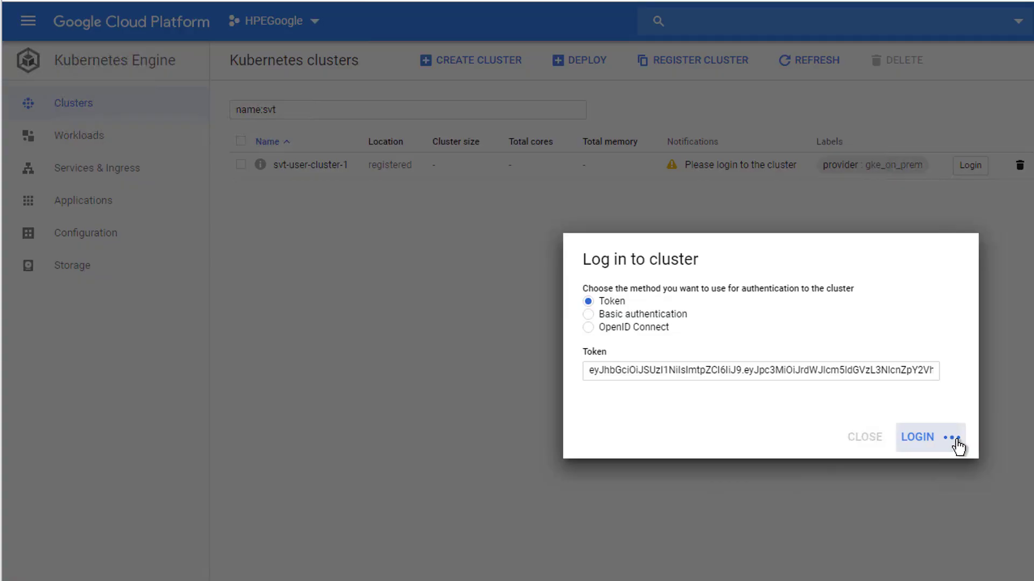
left_click(916, 437)
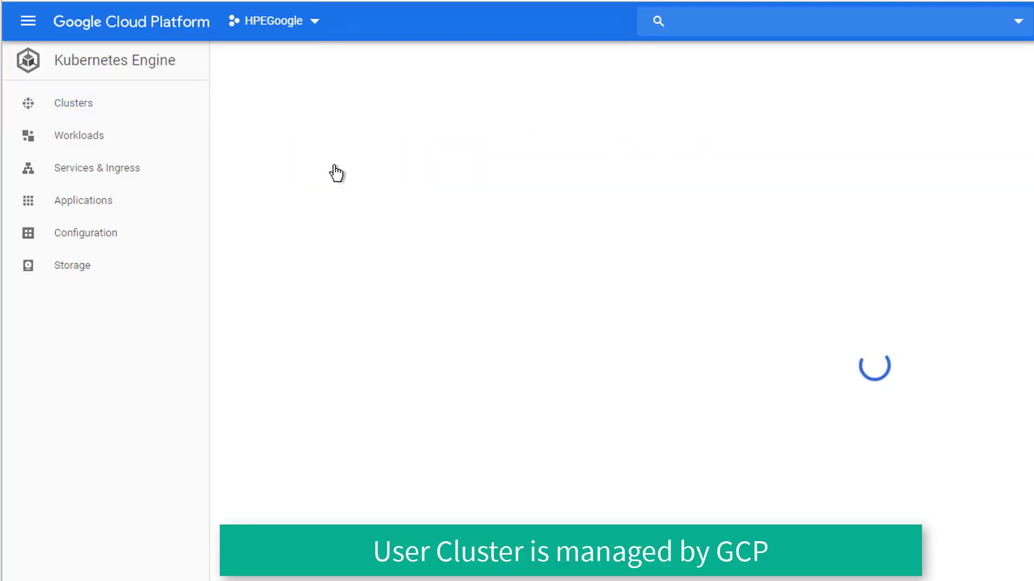
left_click(295, 106)
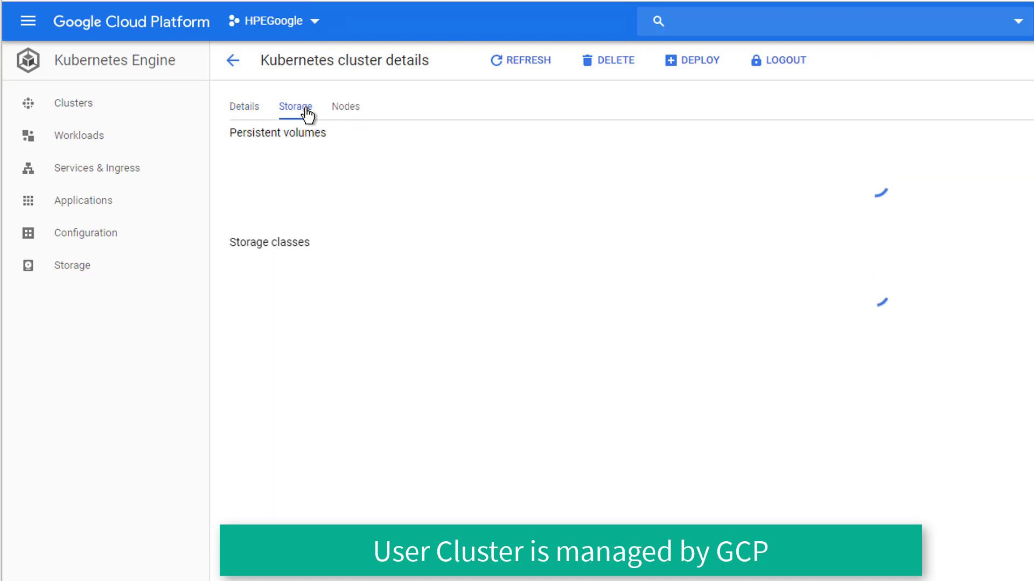
left_click(345, 107)
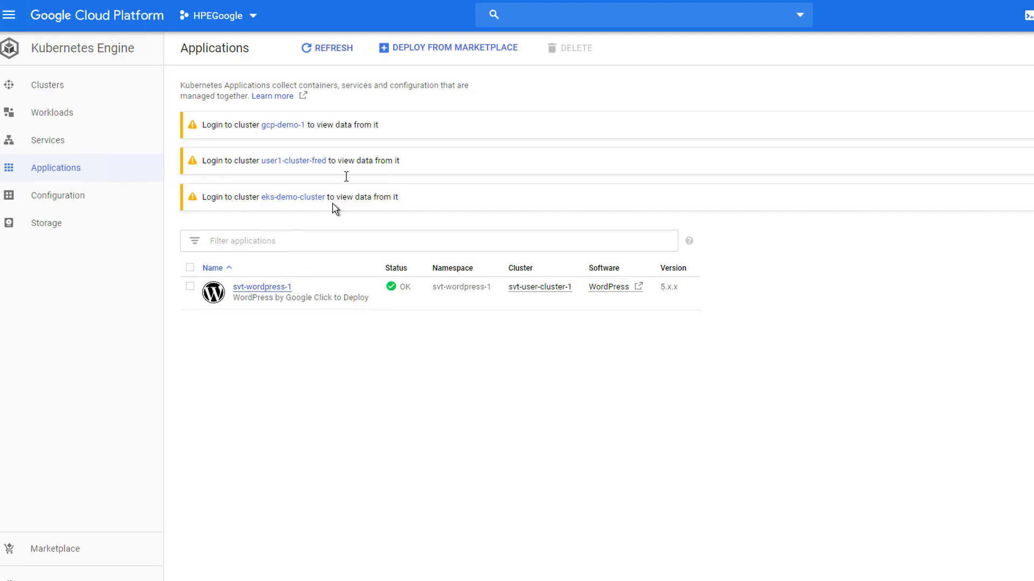
From Deploy from Marketplace, filter to Blog & CMS apps and configure a WordPress deployment.
left_click(447, 47)
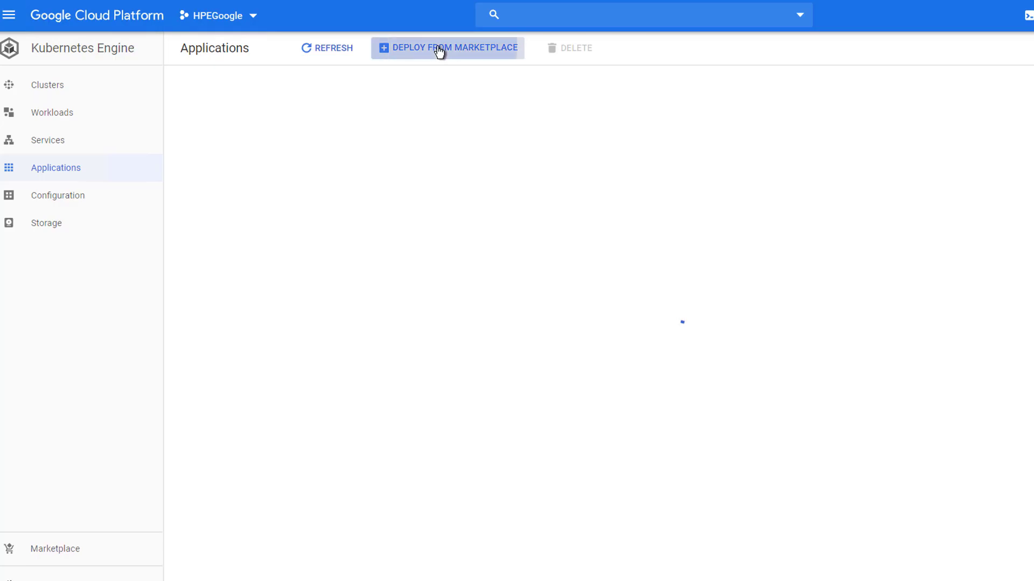
left_click(452, 48)
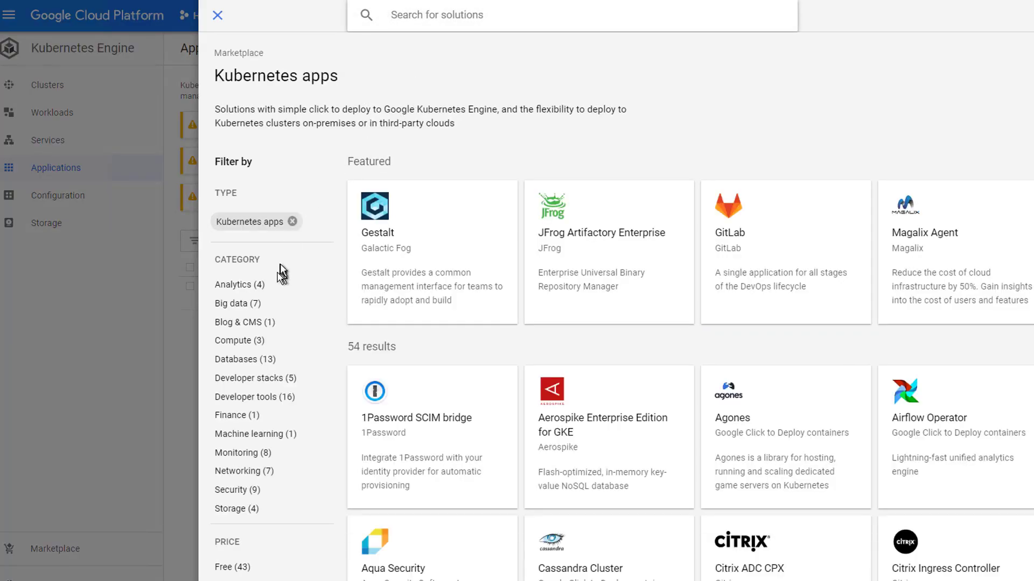
left_click(238, 321)
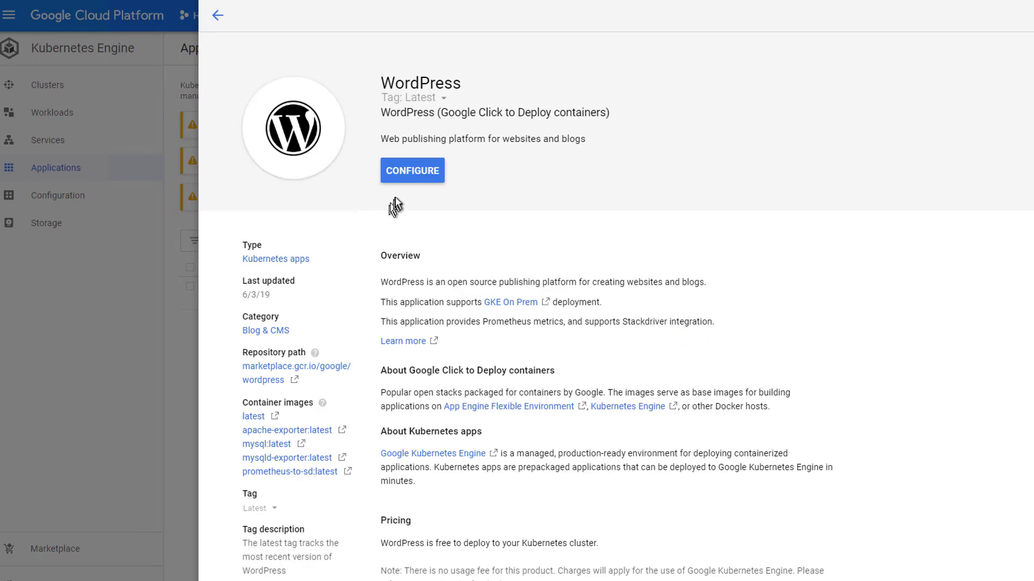
left_click(411, 172)
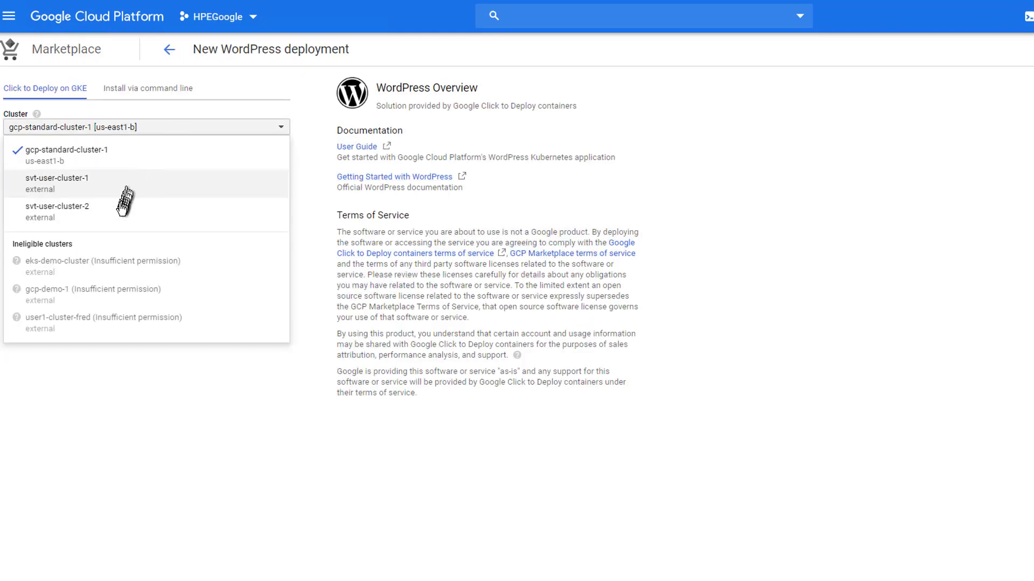
Deploy WordPress as svt-wordpress-2 on svt-user-cluster-2 in a newly created namespace.
left_click(57, 207)
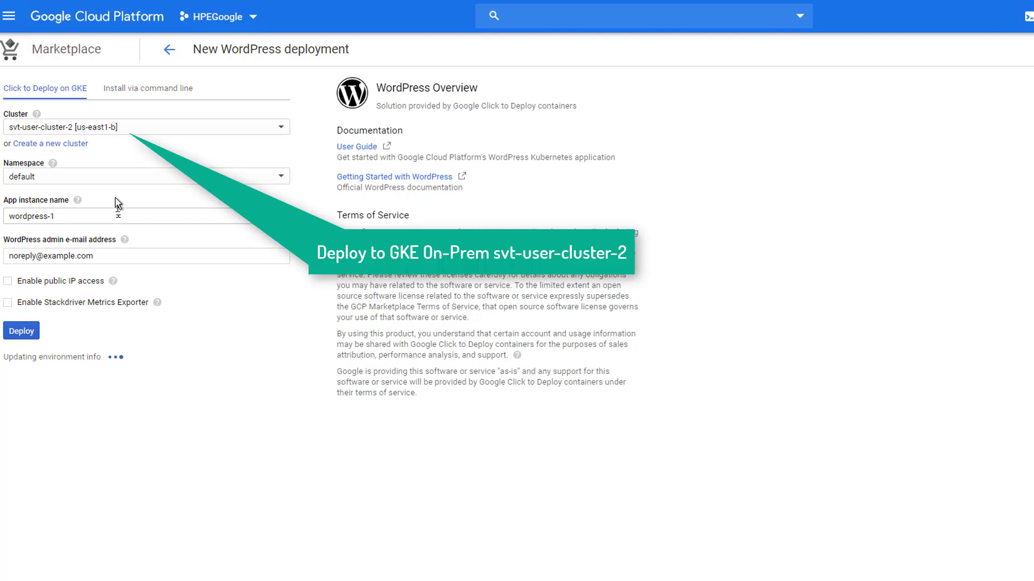
left_click(146, 175)
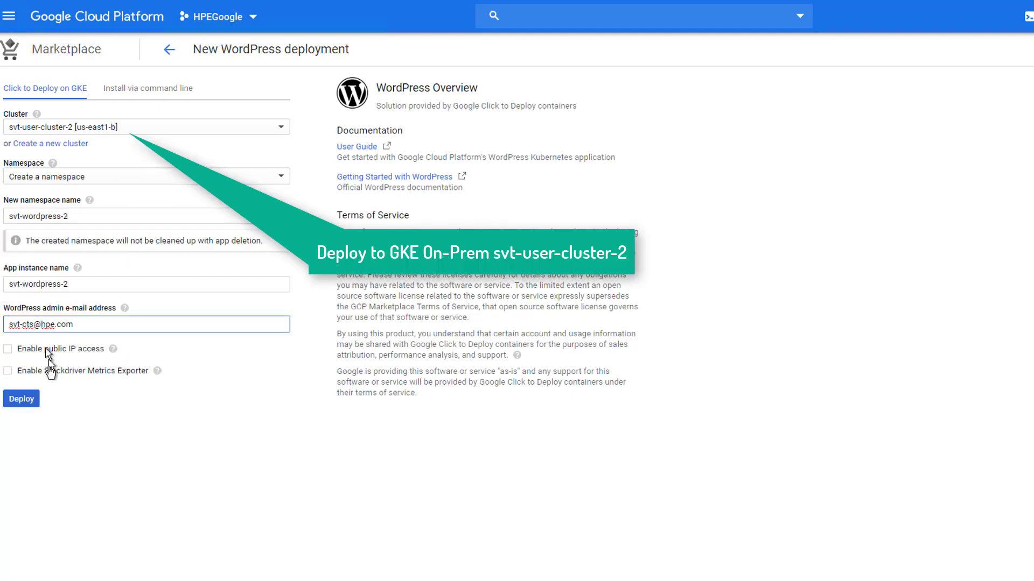
left_click(20, 399)
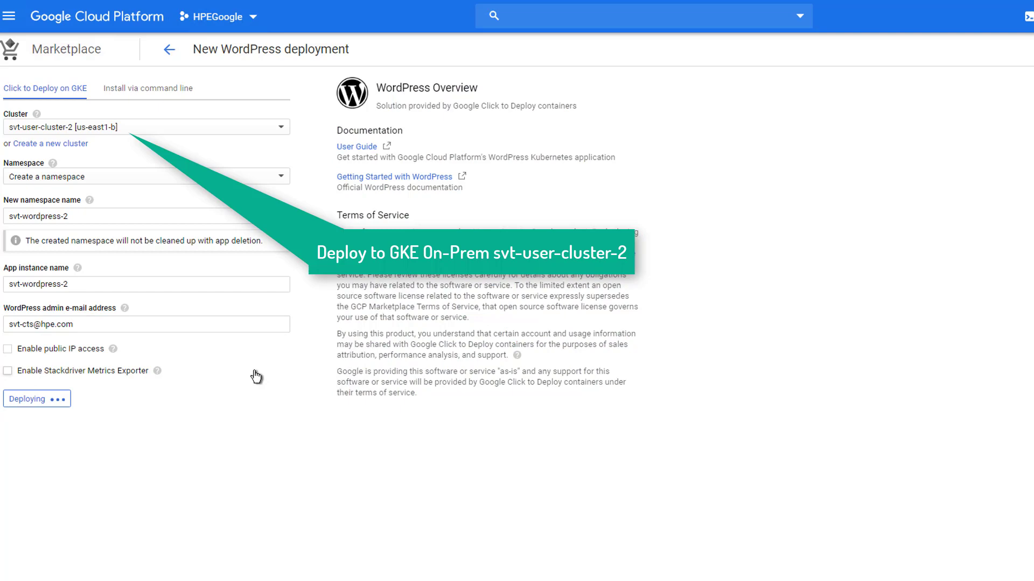
left_click(33, 399)
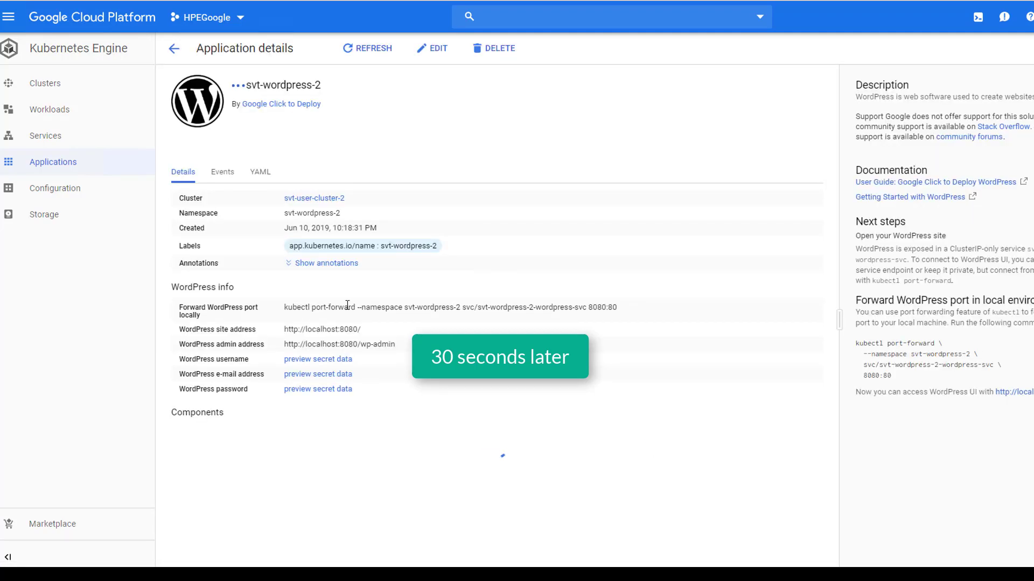
View the svt-wordpress-2-wordpress stateful set under Components to confirm its pod is running.
scroll("down", 3)
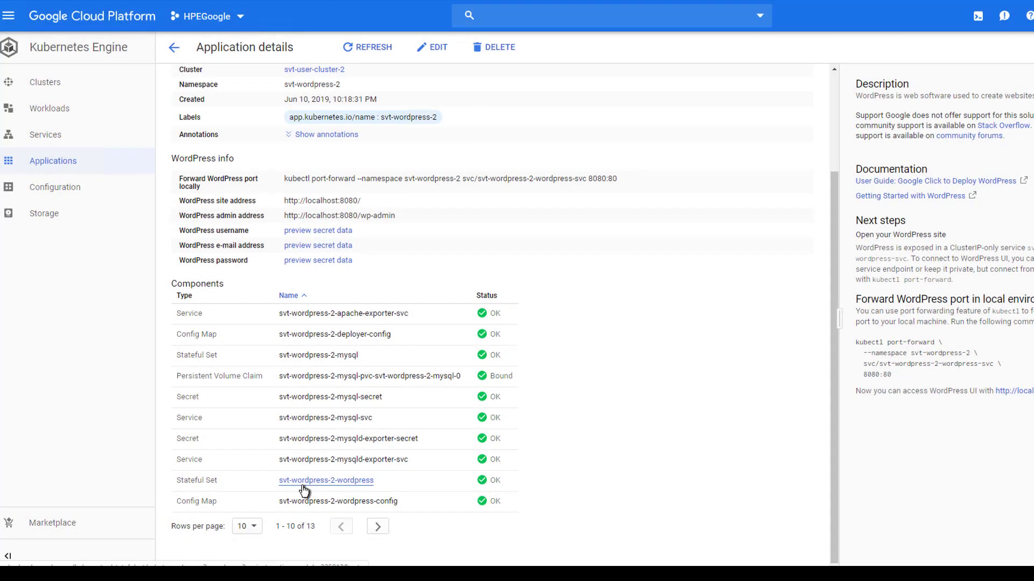
left_click(325, 480)
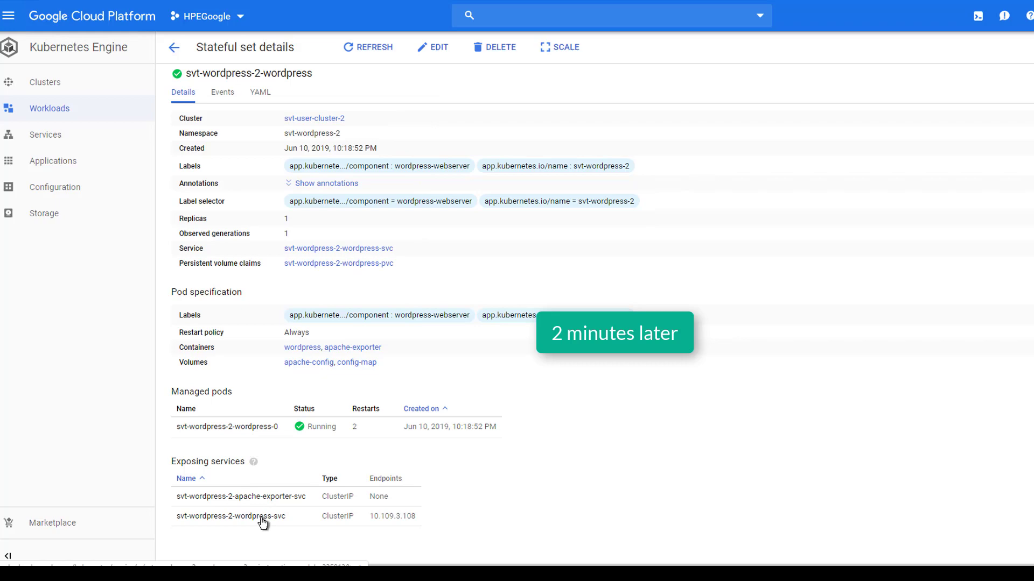
Edit svt-wordpress-2-wordpress-svc YAML to type LoadBalancer with loadBalancerIP 10.20.8.77.
left_click(230, 515)
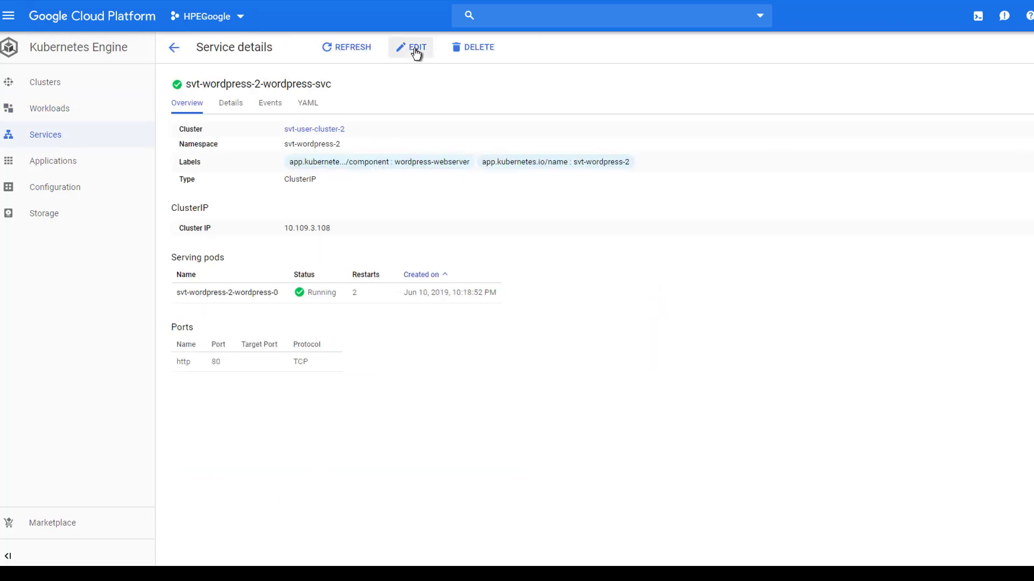
left_click(410, 47)
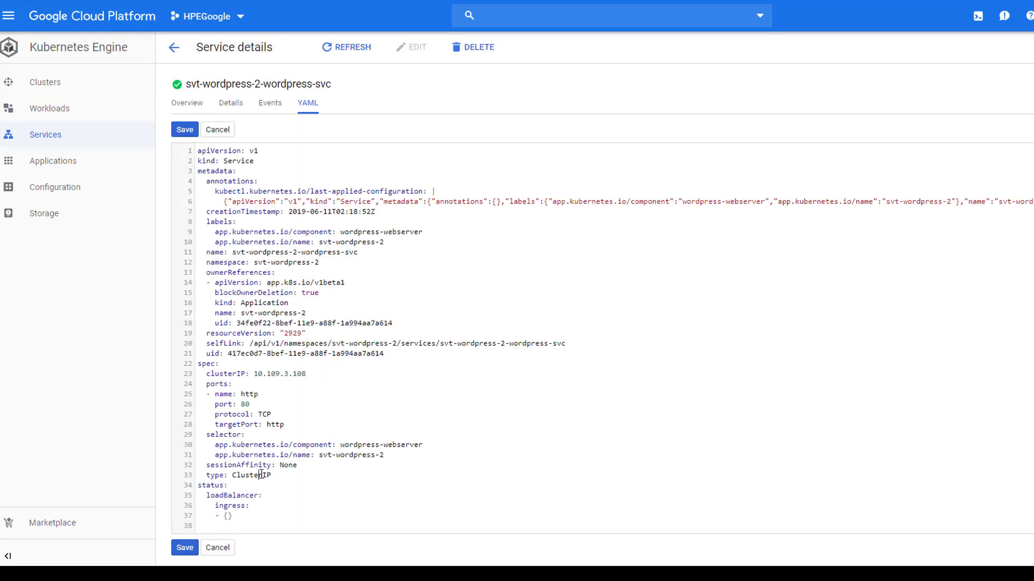
type("LoadBalanc")
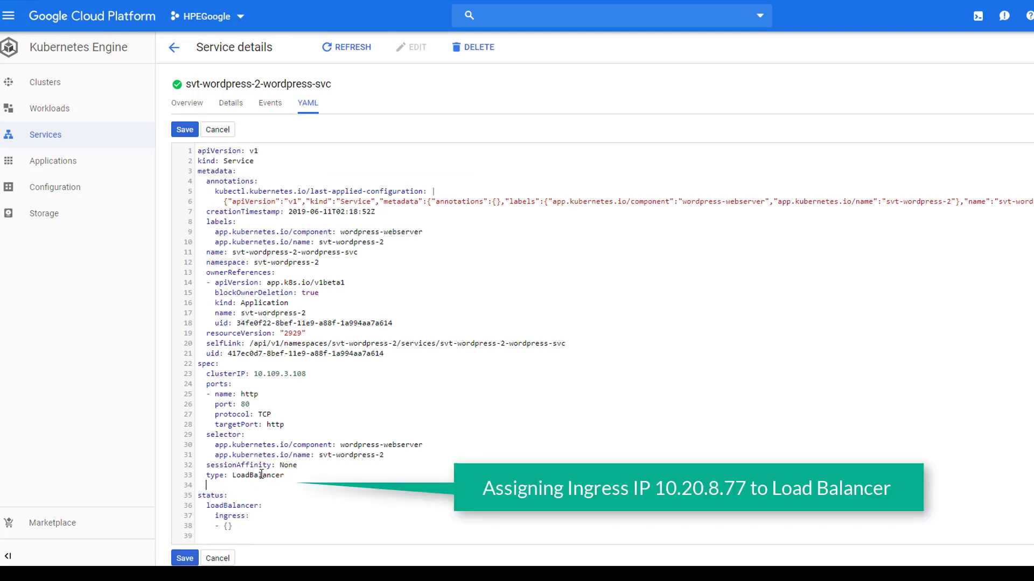
type("loadBalancerIP")
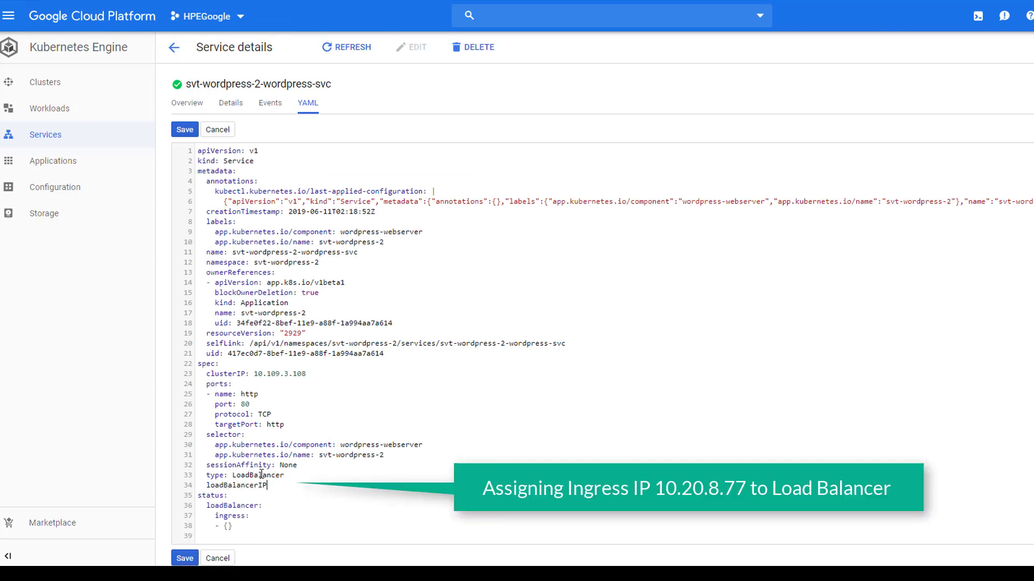
type("10.20.8.77")
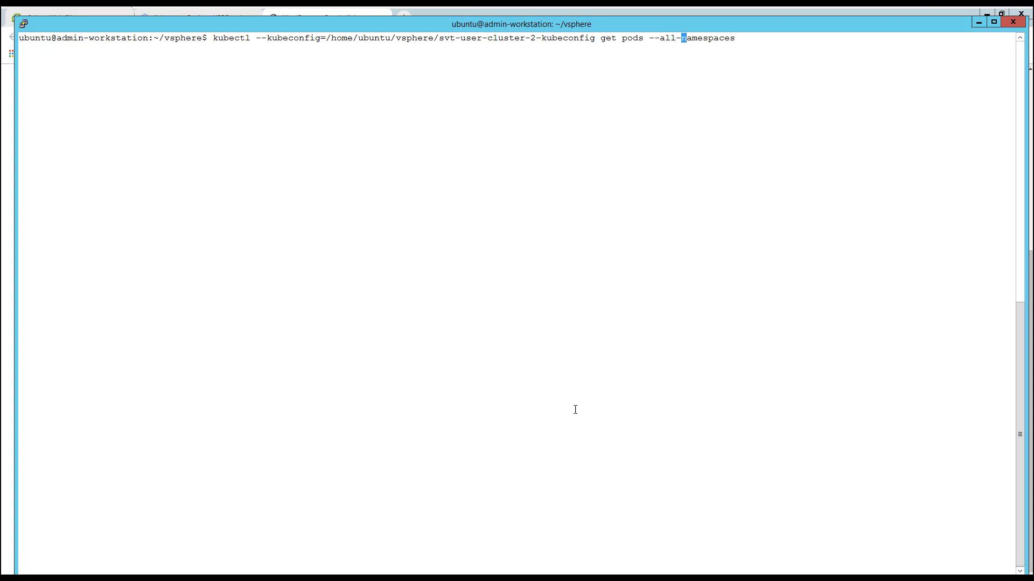
Run kubectl get pods and get cluster with --all-namespaces on svt-user-cluster-2.
key("Return")
type("kubectl --kubeconfig=/home/ubuntu/vsphere/svt-user-cluster-2-kubeconfig get cluster")
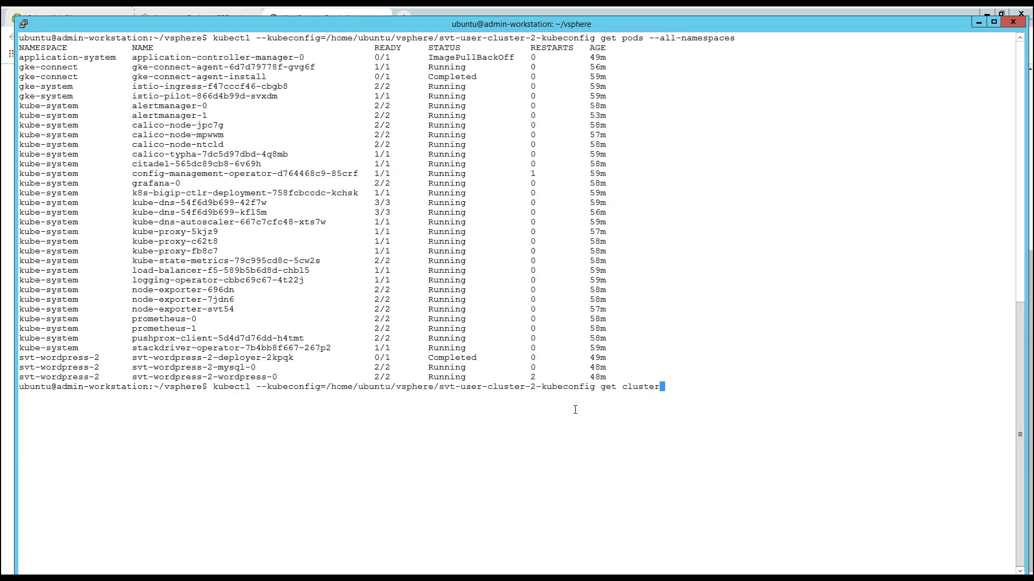
type("--all-namespaces")
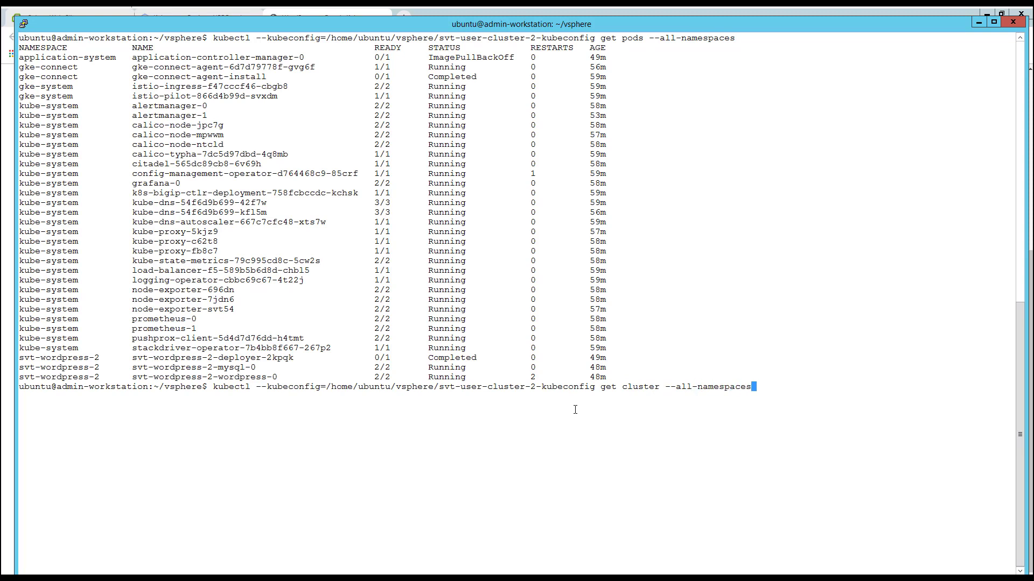
key("Return")
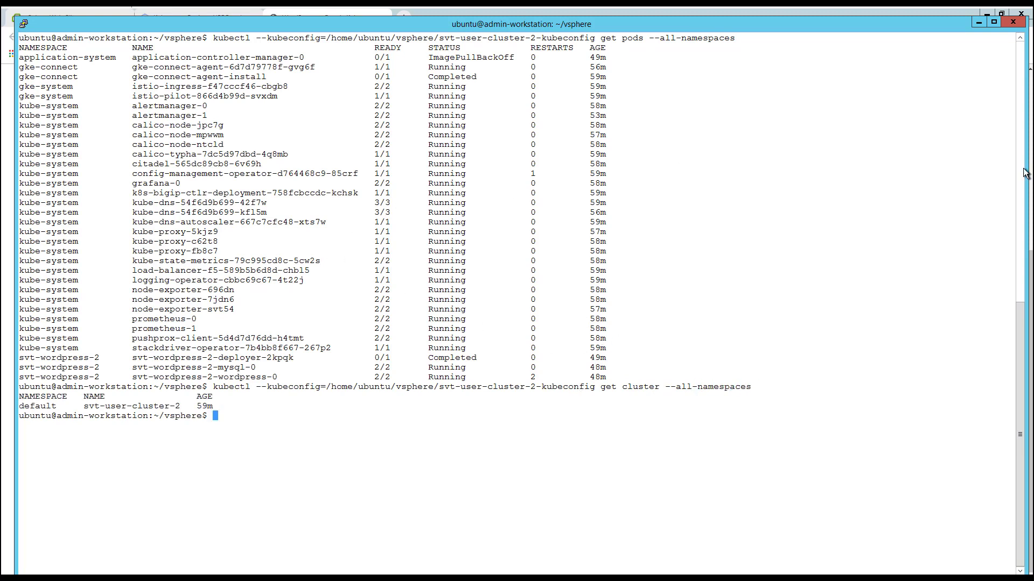